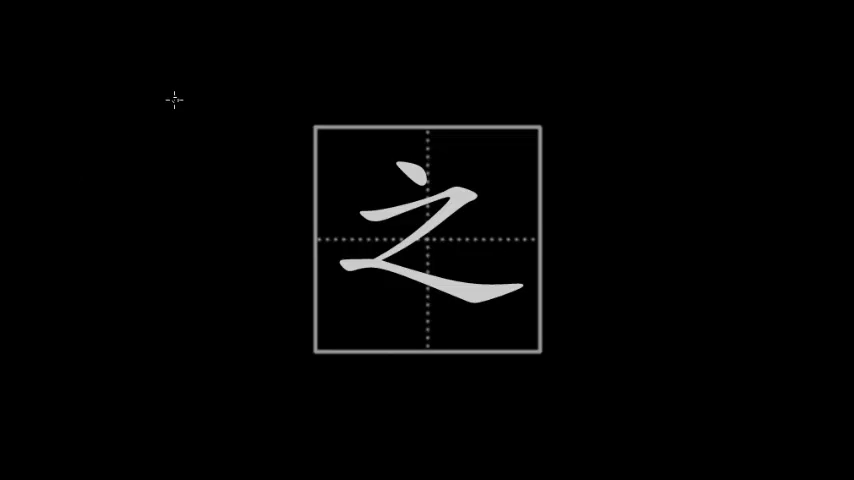
mouse_move(44, 90)
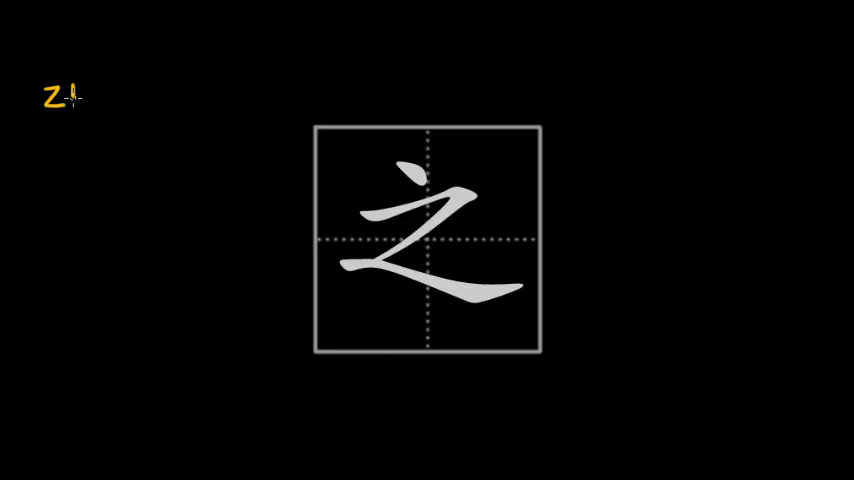
Handwrite the orange pinyin label 'ZHI' beside the character 之 at the upper left.
type("ZHI")
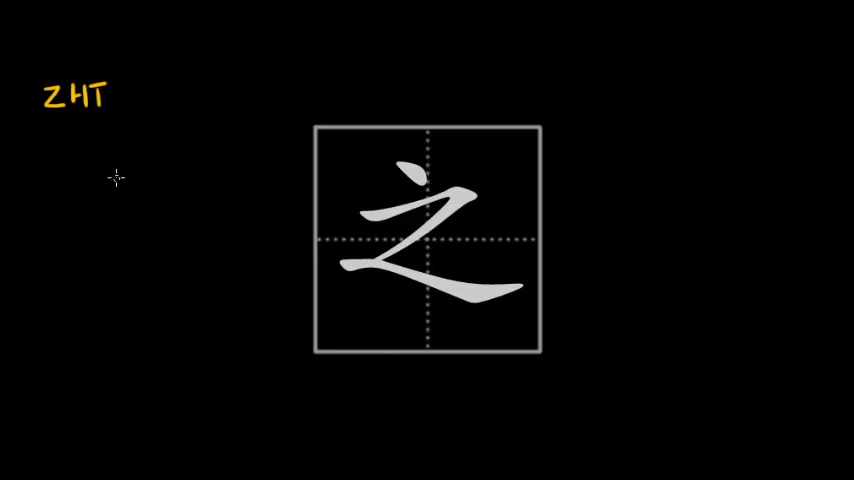
mouse_move(116, 172)
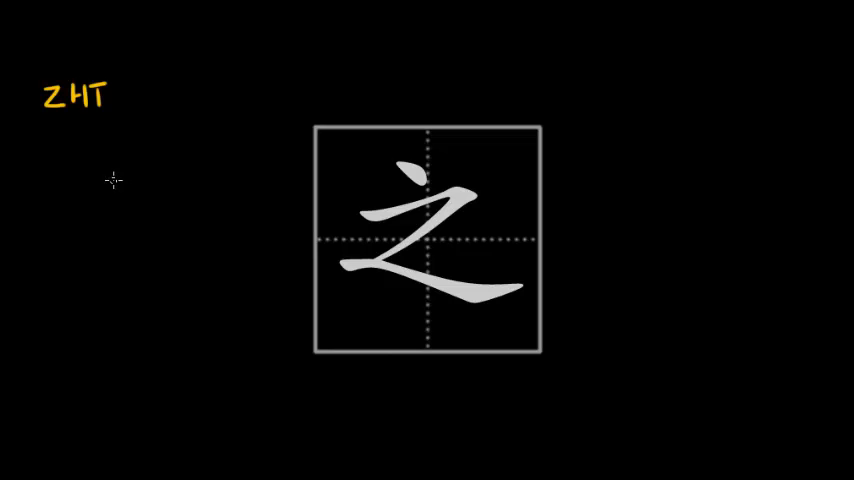
mouse_move(112, 180)
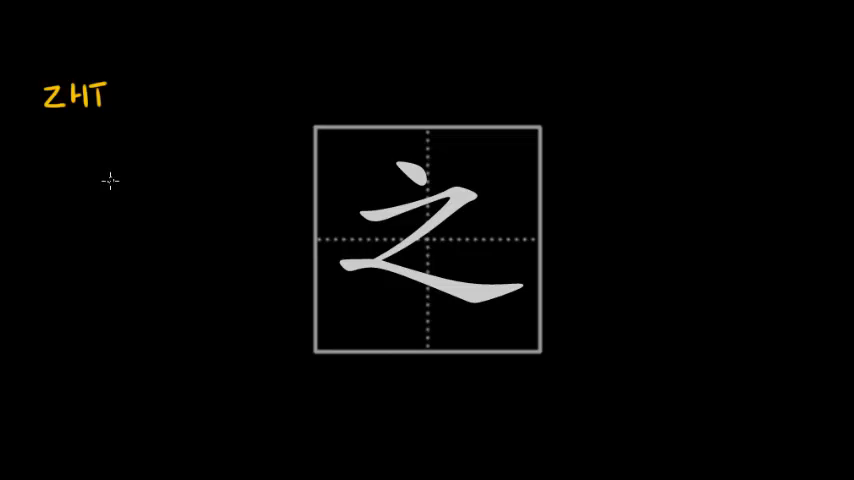
mouse_move(110, 180)
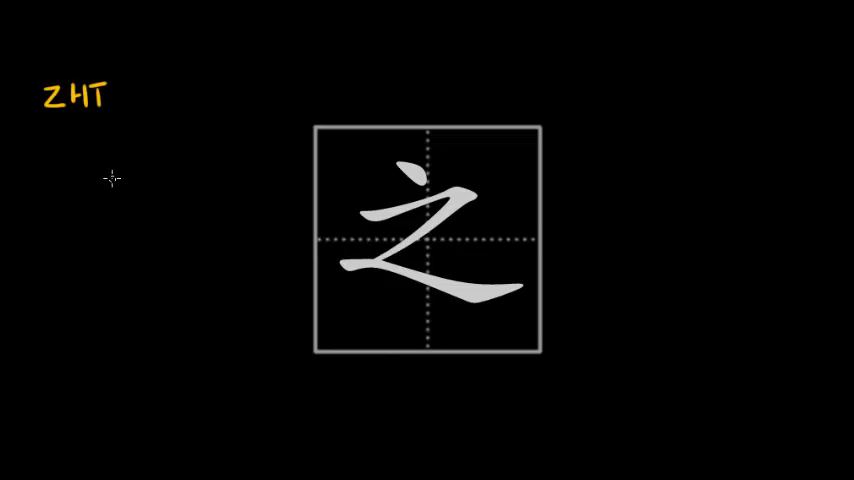
mouse_move(114, 174)
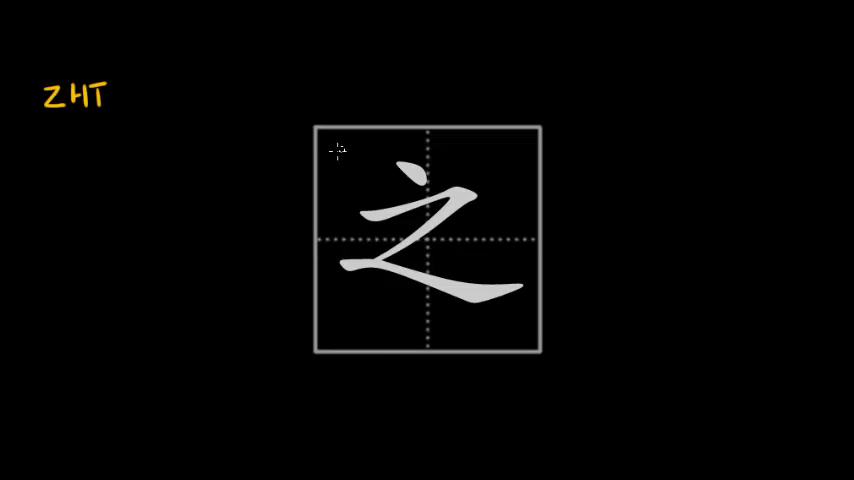
mouse_move(328, 186)
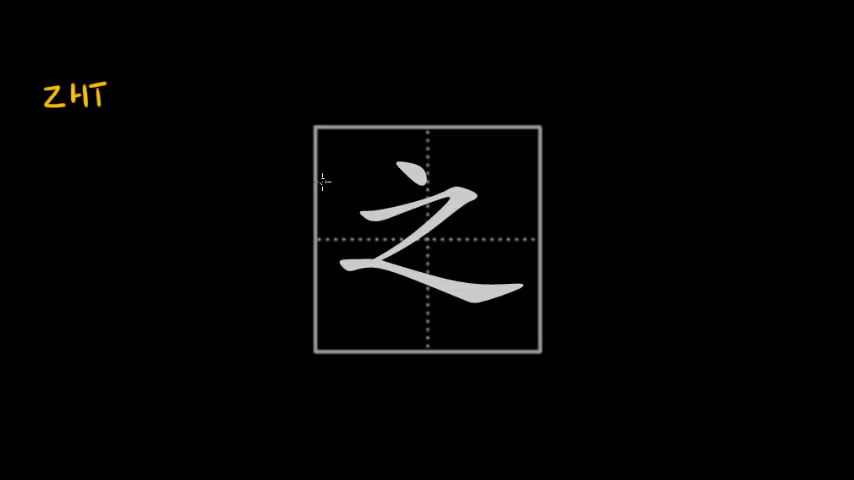
mouse_move(318, 184)
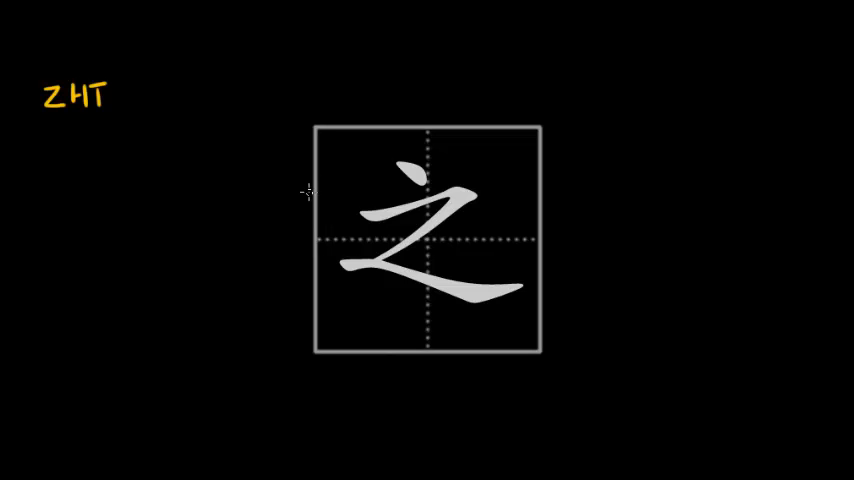
mouse_move(308, 190)
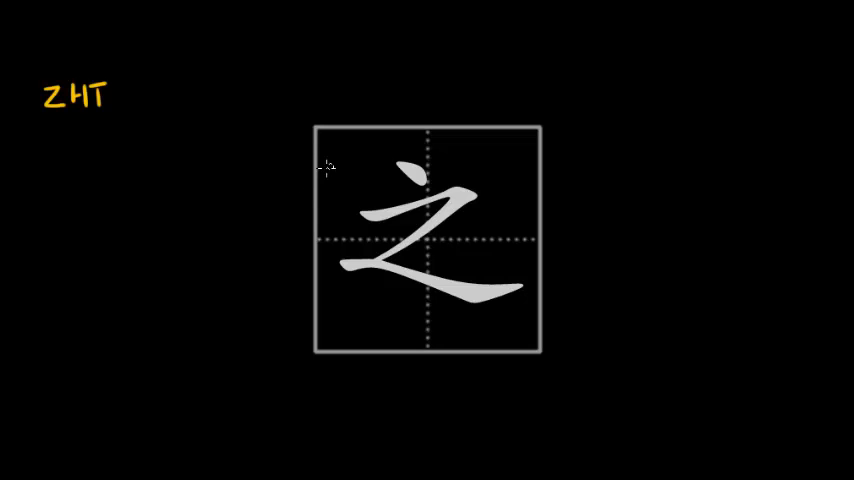
mouse_move(364, 150)
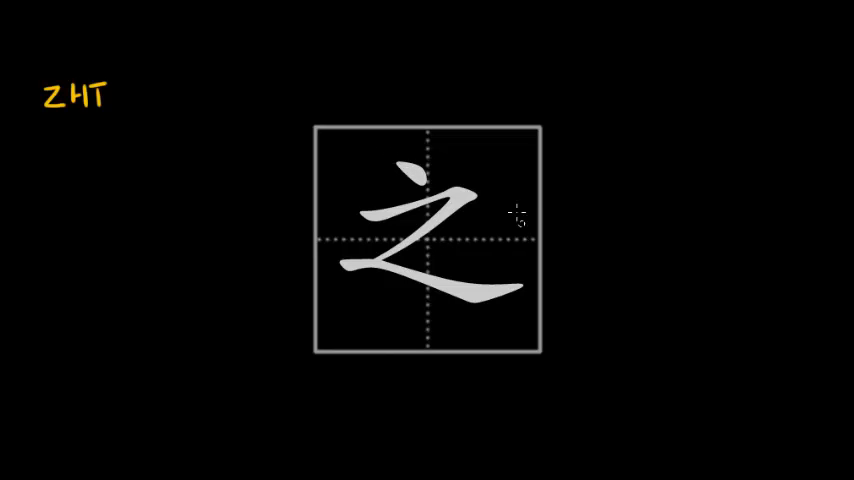
mouse_move(520, 176)
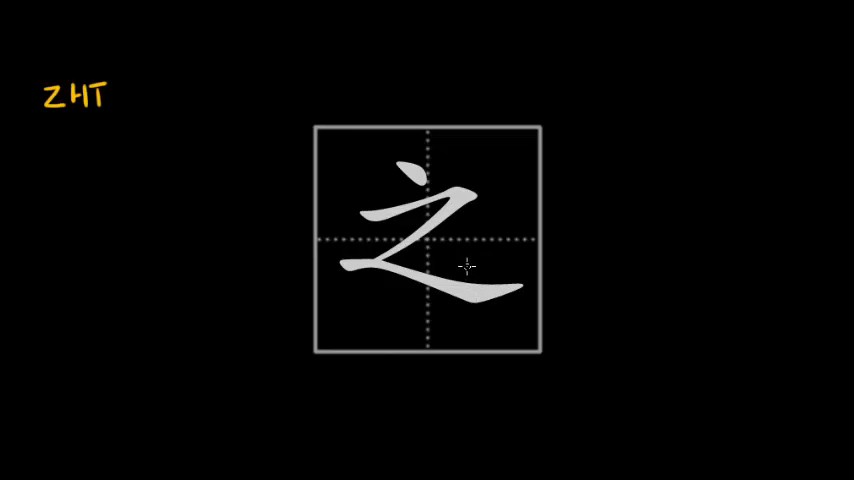
mouse_move(696, 156)
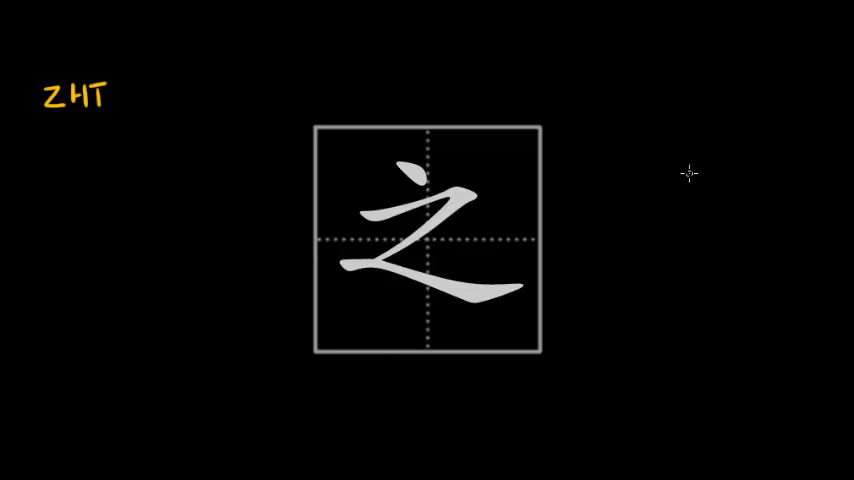
mouse_move(688, 118)
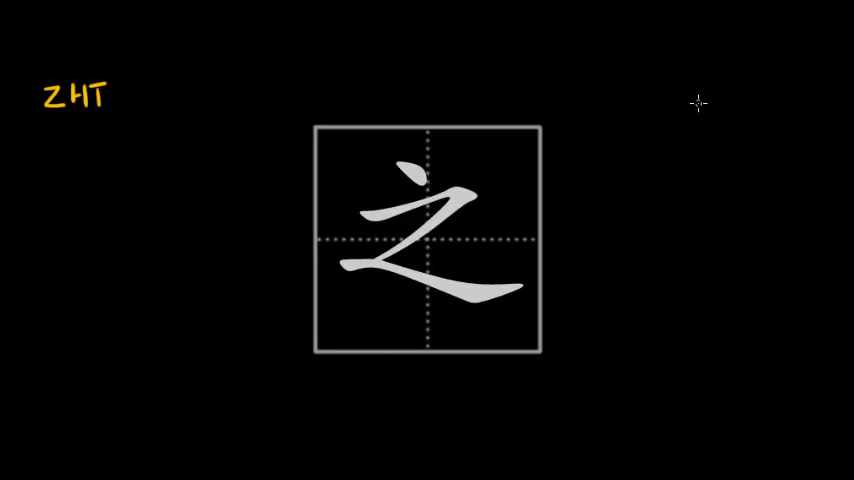
mouse_move(696, 104)
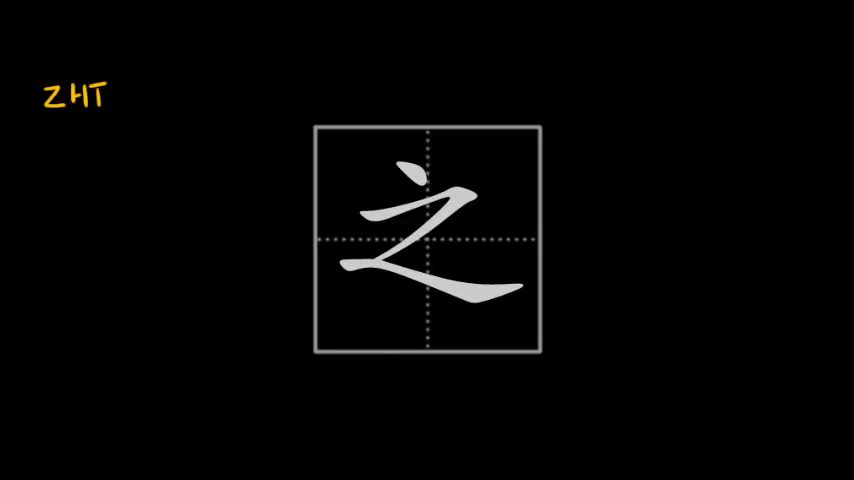
mouse_move(660, 84)
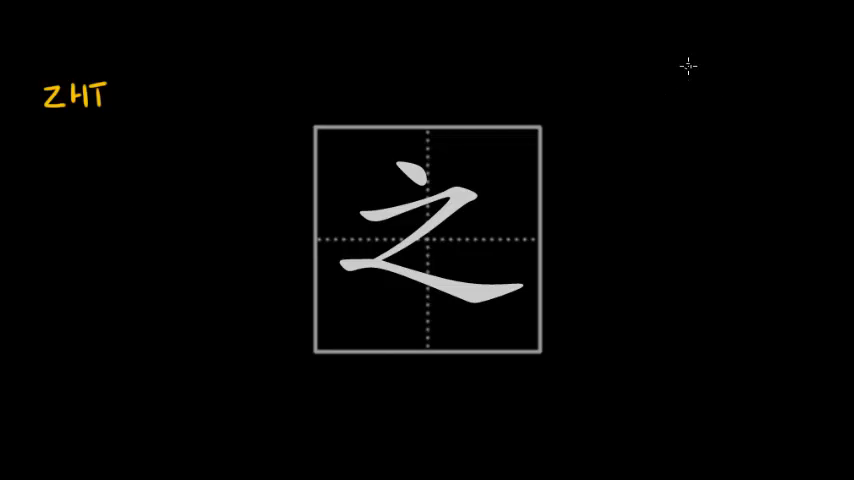
Sketch the earliest, second and third historical forms of 之 stacked down the board's right side in teal.
left_click_drag(688, 72, 696, 136)
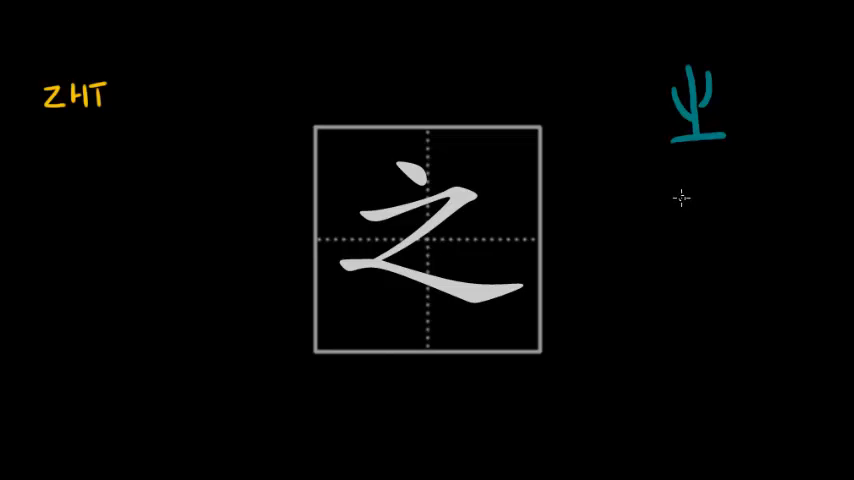
mouse_move(670, 200)
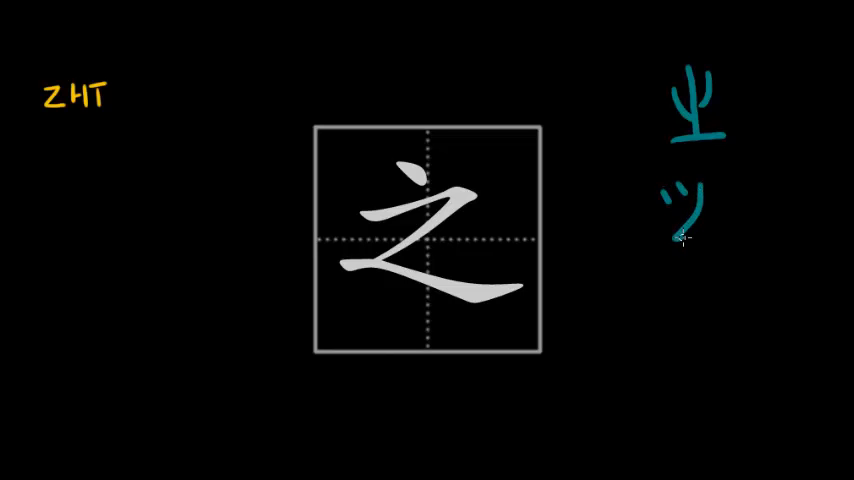
left_click_drag(680, 238, 736, 240)
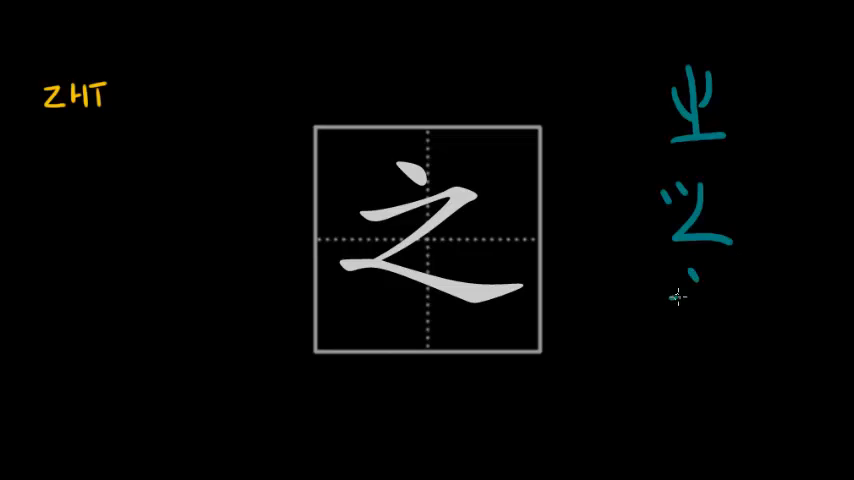
left_click_drag(680, 296, 730, 344)
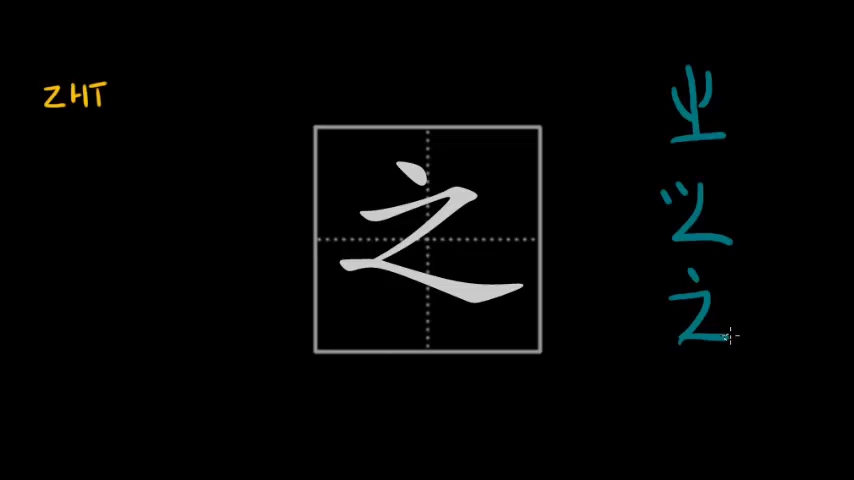
mouse_move(720, 388)
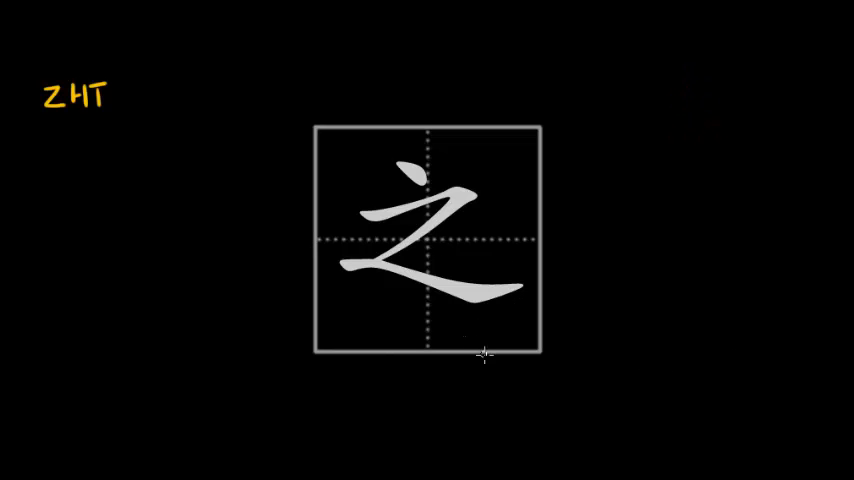
mouse_move(484, 360)
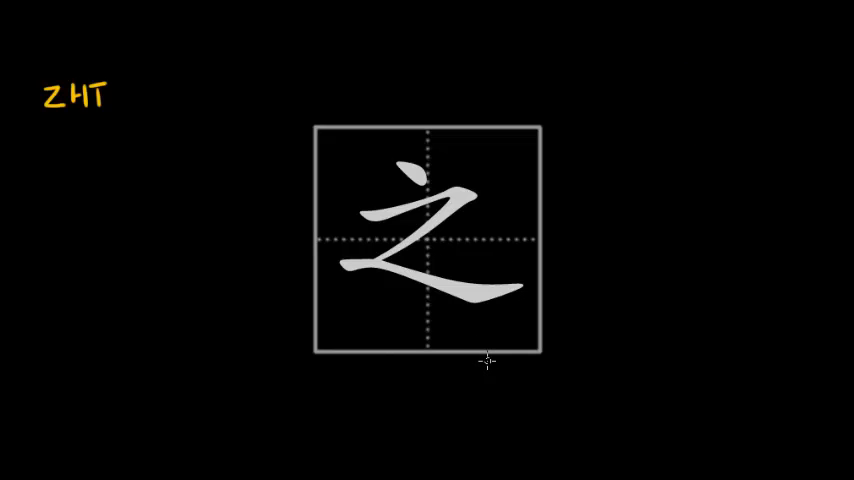
mouse_move(484, 362)
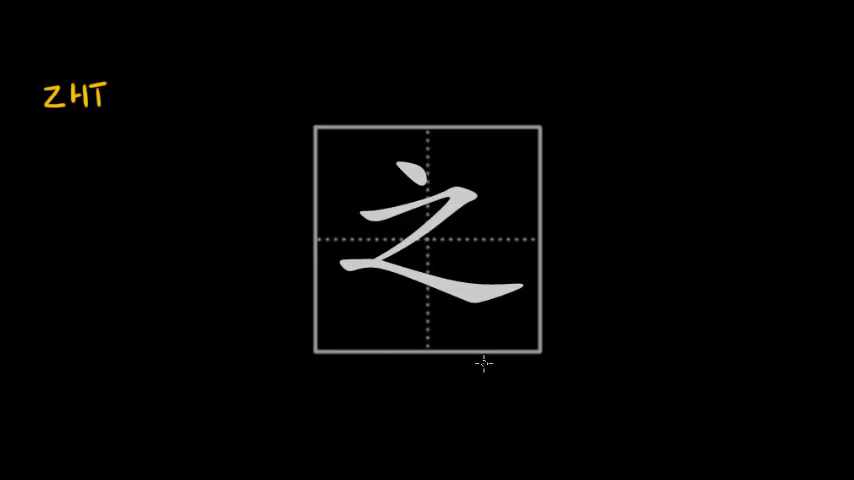
mouse_move(478, 356)
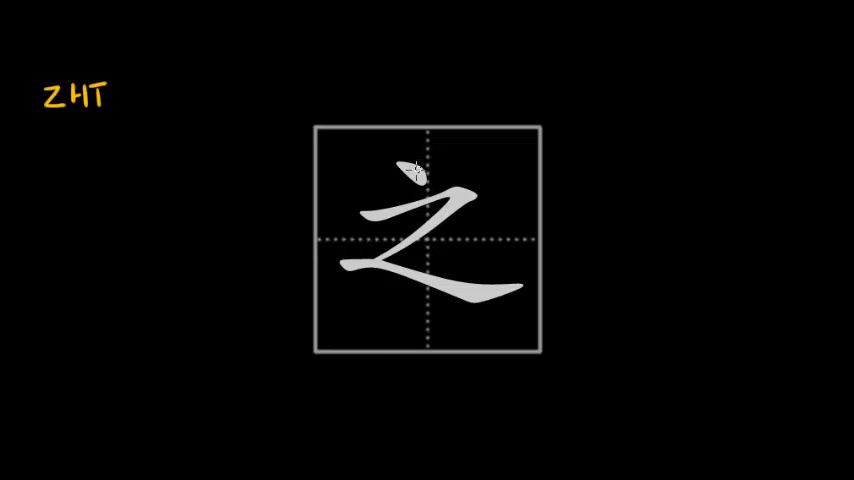
mouse_move(398, 164)
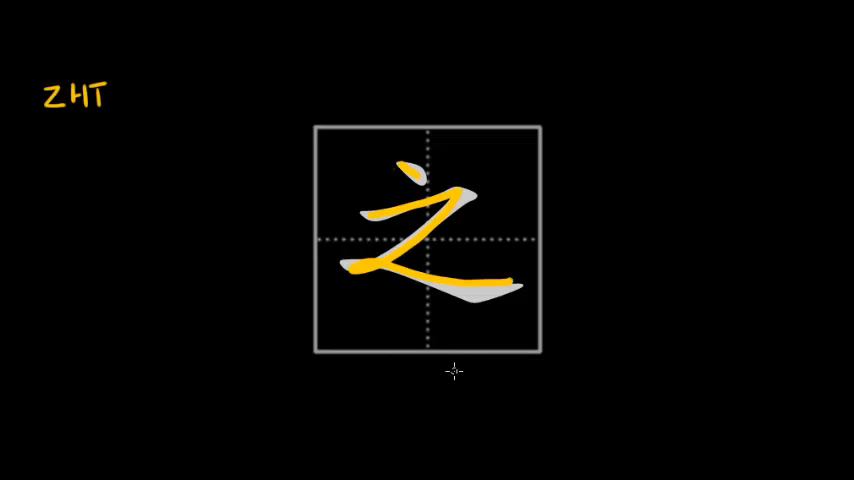
mouse_move(456, 384)
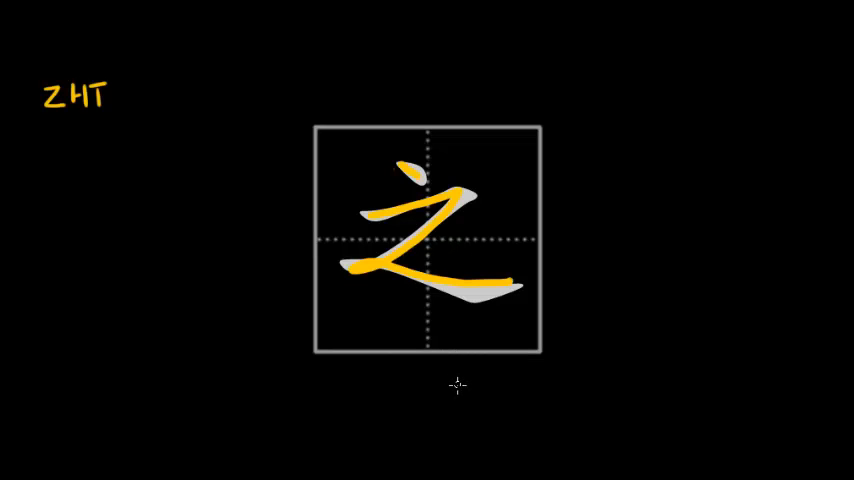